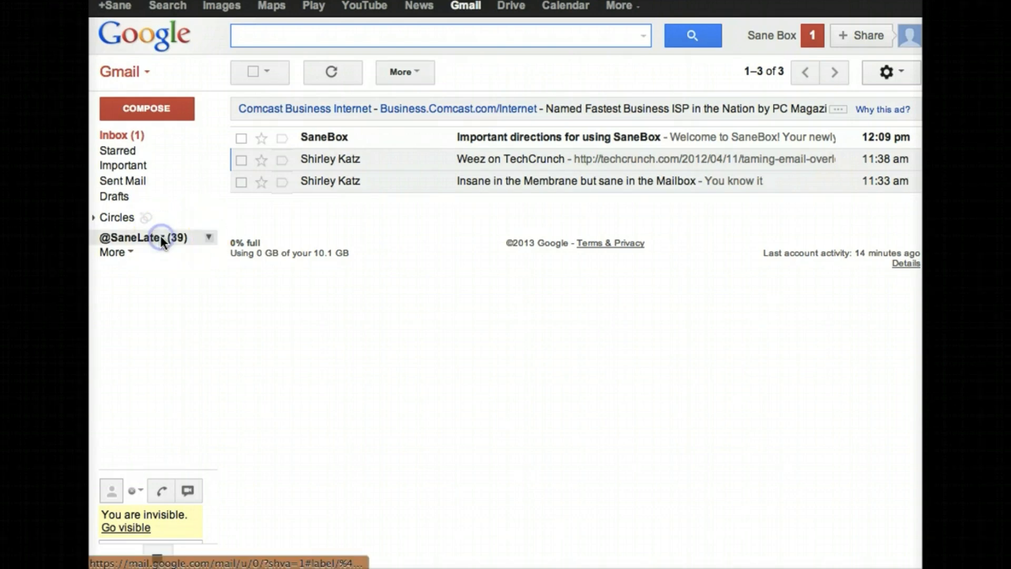
pyautogui.click(141, 238)
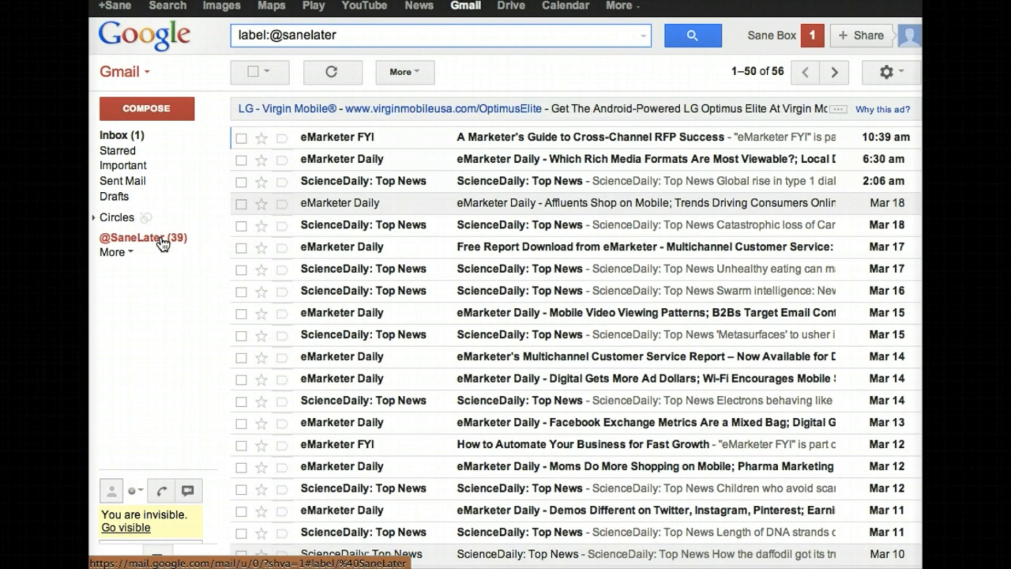
pyautogui.moveTo(169, 239)
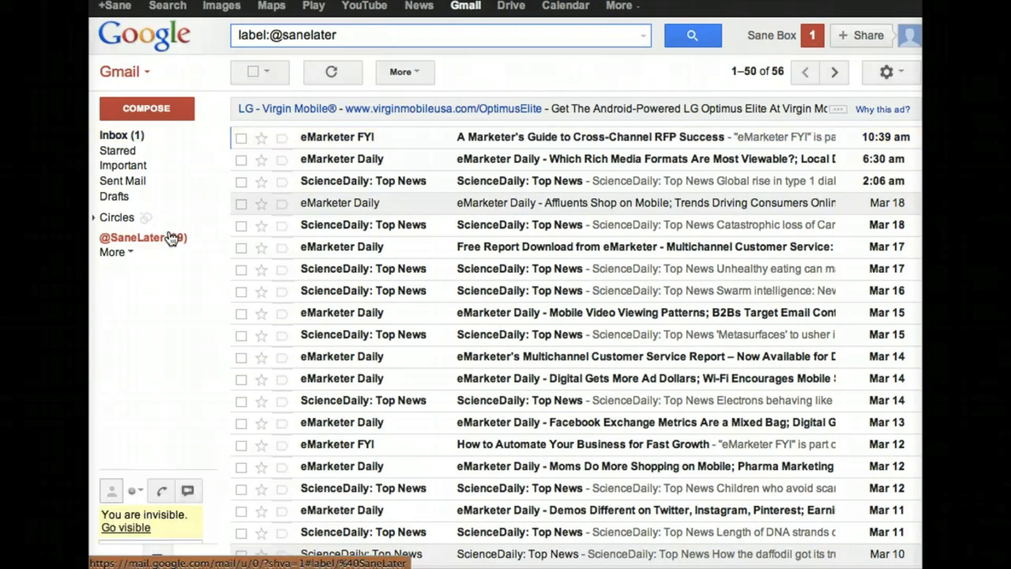
pyautogui.click(241, 137)
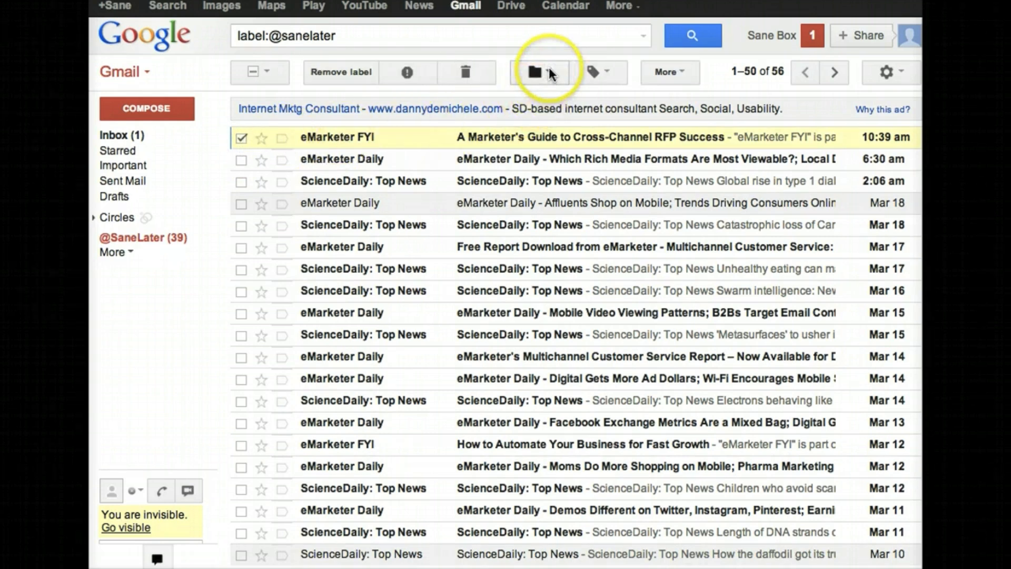
pyautogui.click(540, 72)
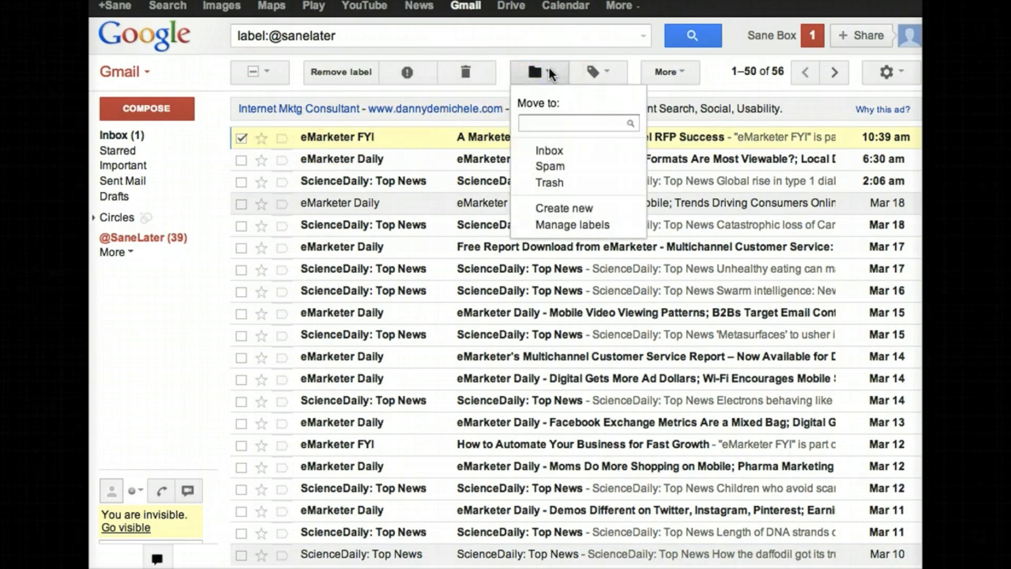
pyautogui.moveTo(549, 150)
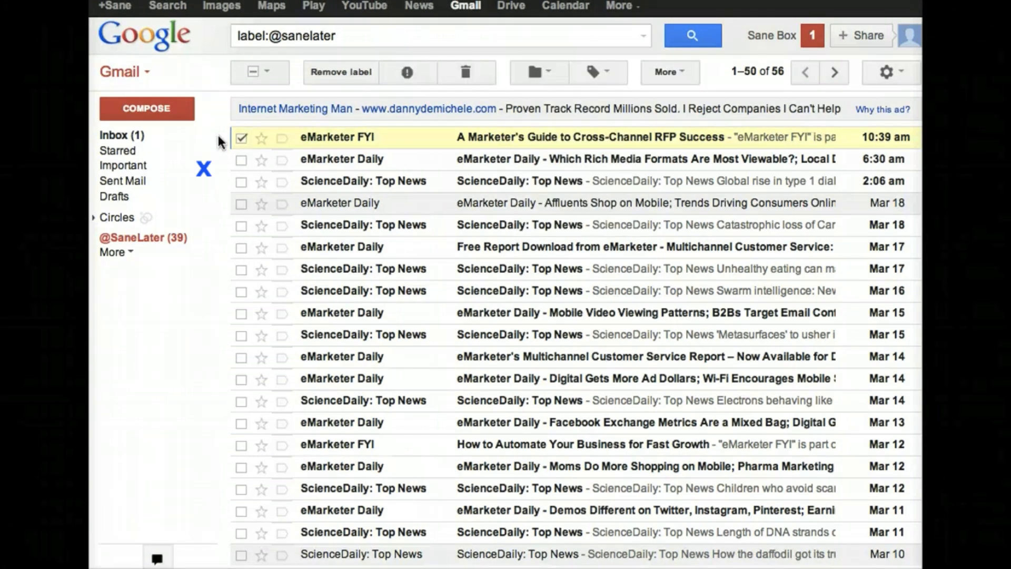
pyautogui.click(538, 72)
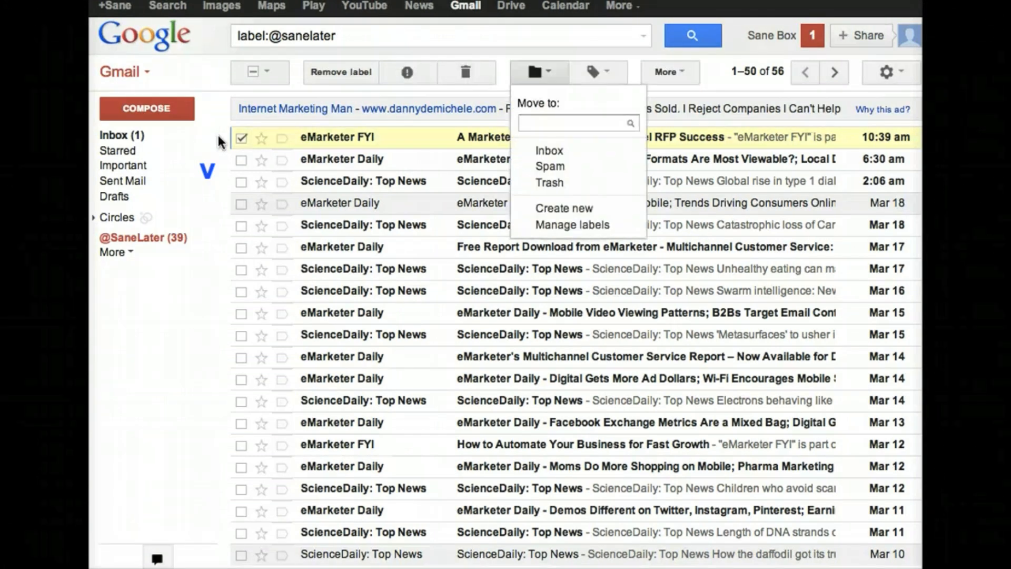
pyautogui.click(549, 150)
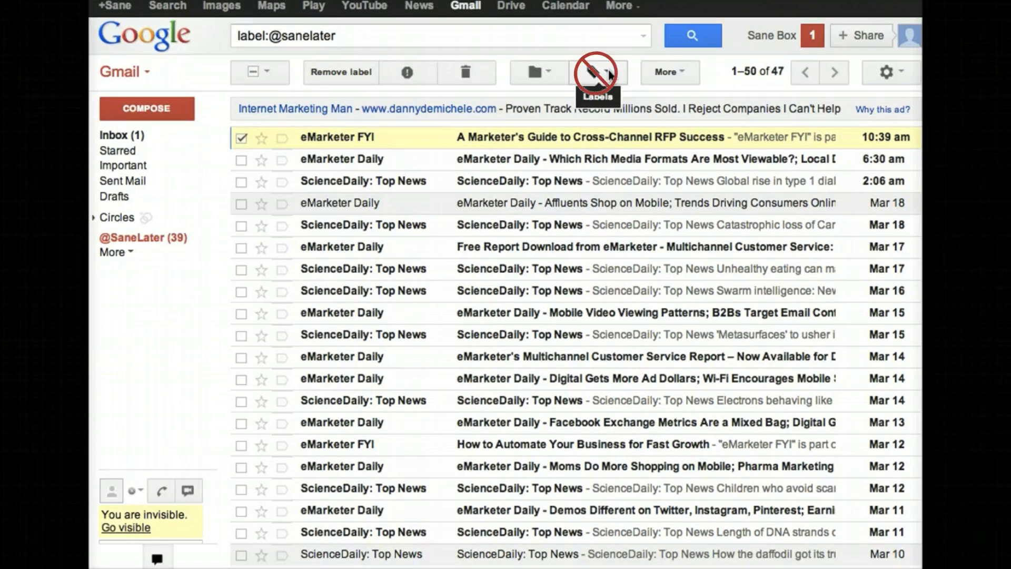
# Move the eMarketer FYI email to Inbox, then view the Inbox's four messages
pyautogui.click(595, 71)
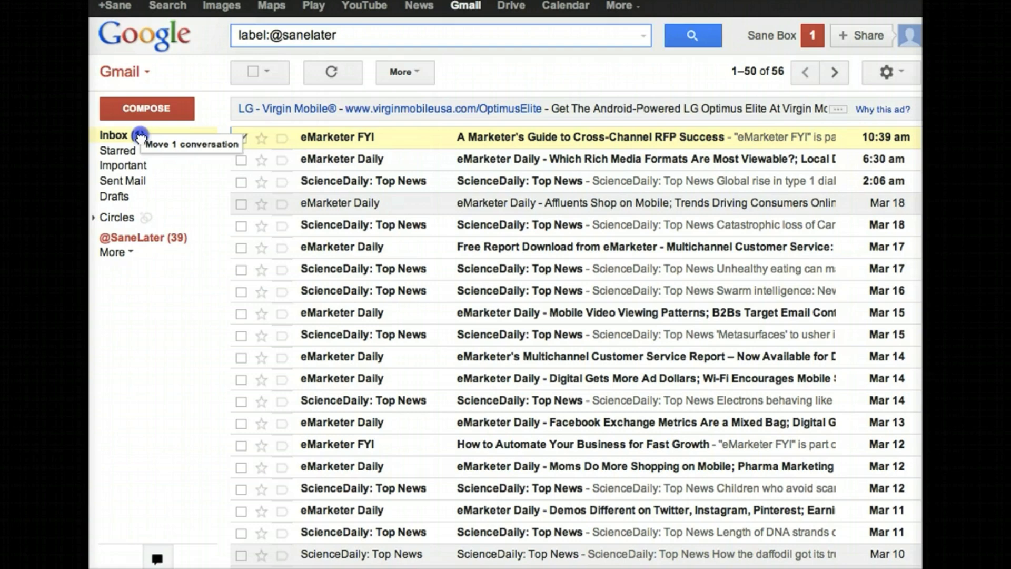
pyautogui.click(114, 136)
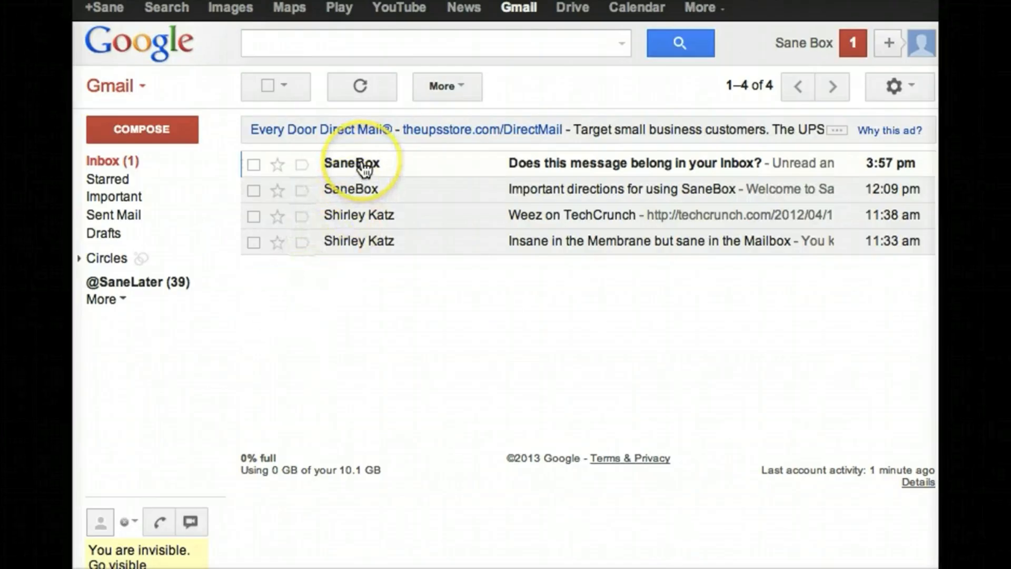
# Open the SaneBox 'Does this message belong in your Inbox?' digest and scroll through its trainings
pyautogui.click(351, 162)
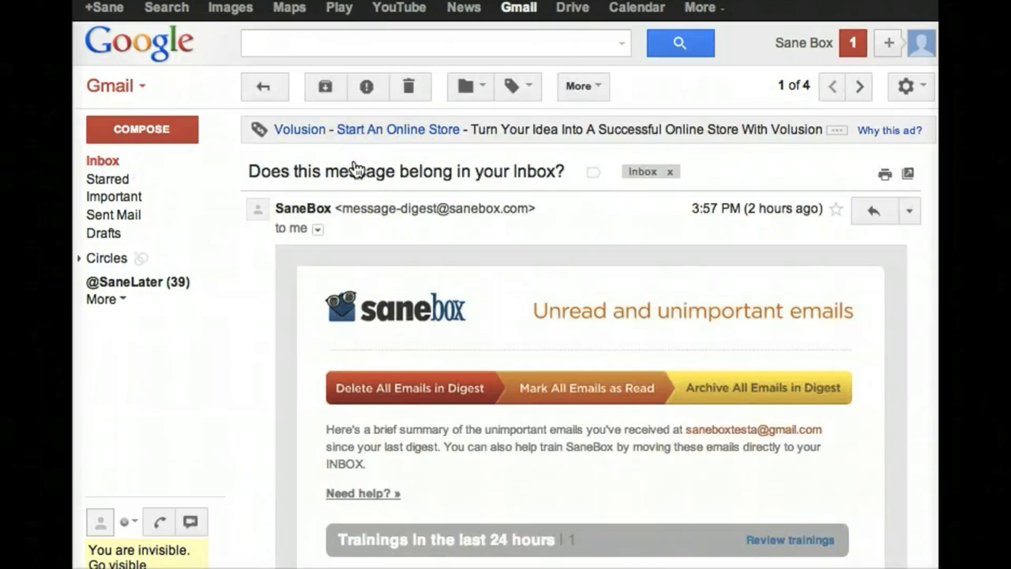
pyautogui.scroll(-3)
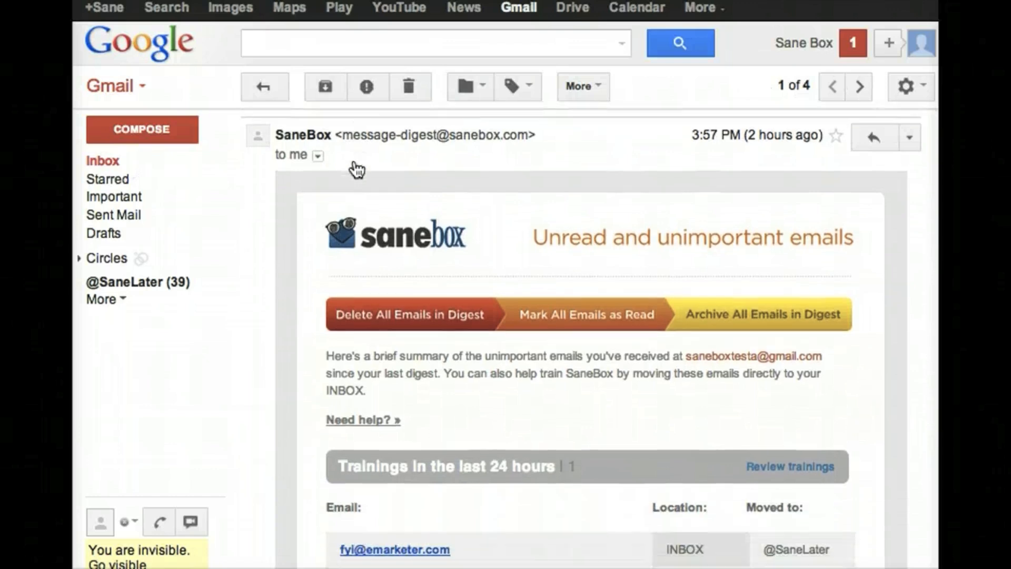
pyautogui.scroll(-3)
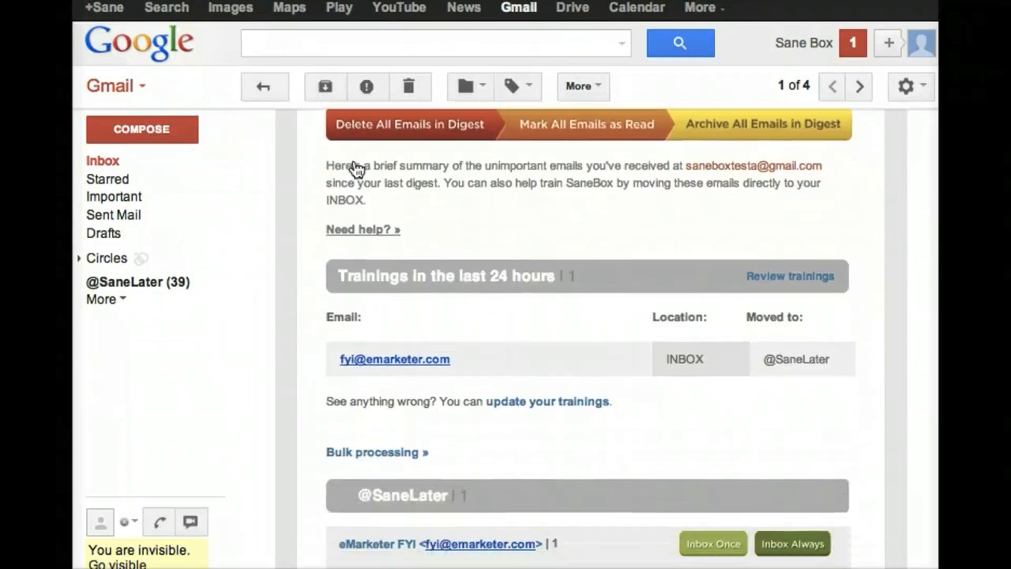
pyautogui.scroll(-3)
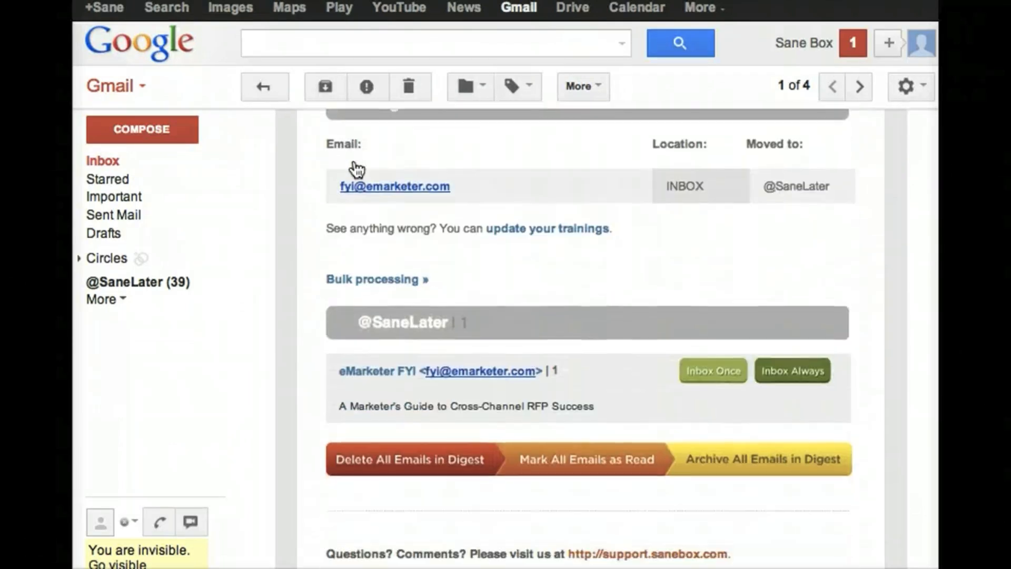